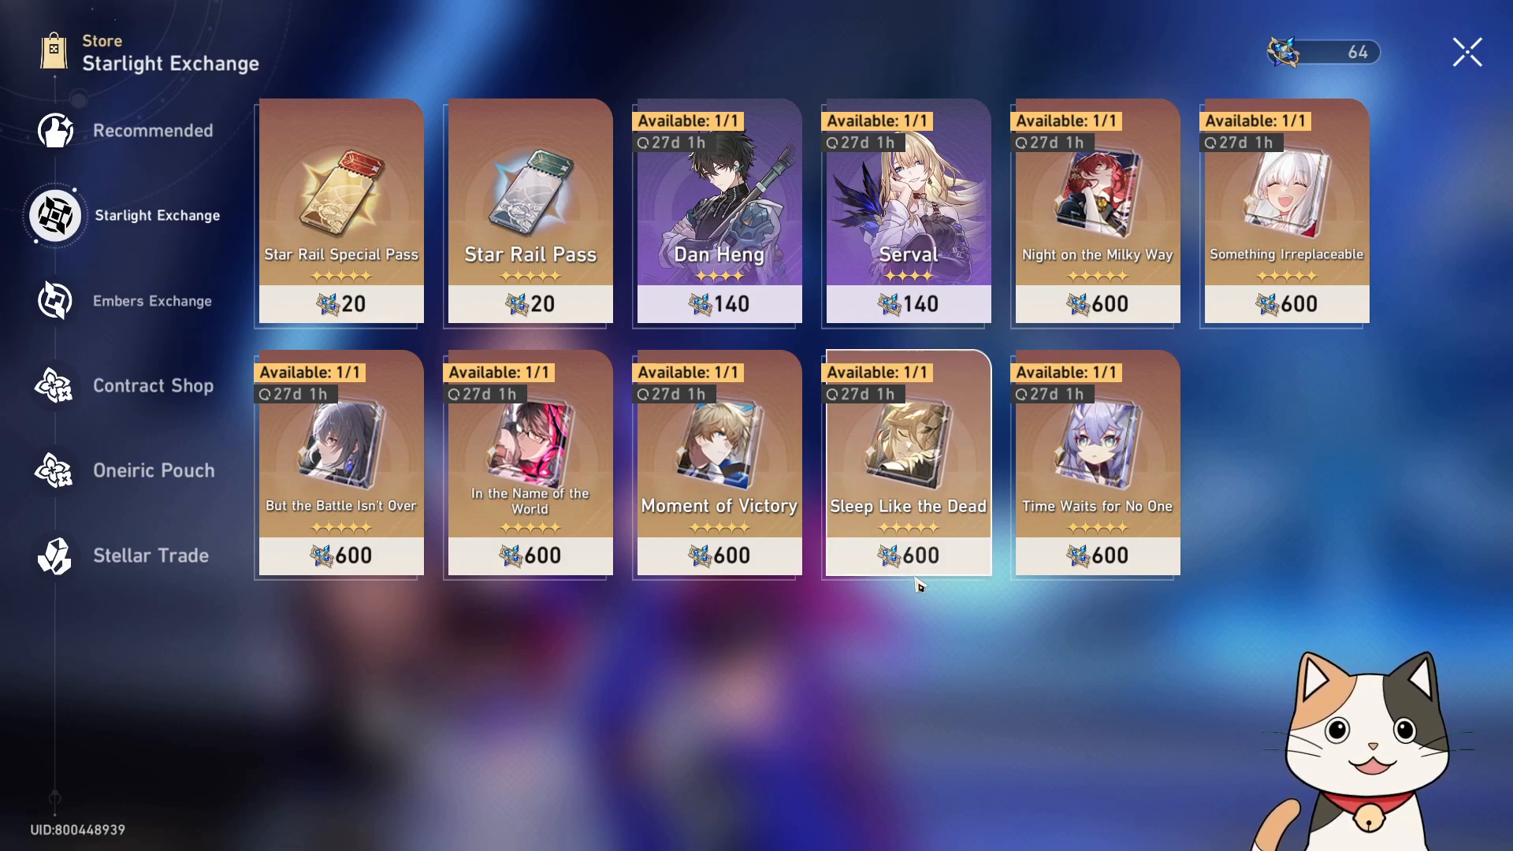
pyautogui.moveTo(973, 372)
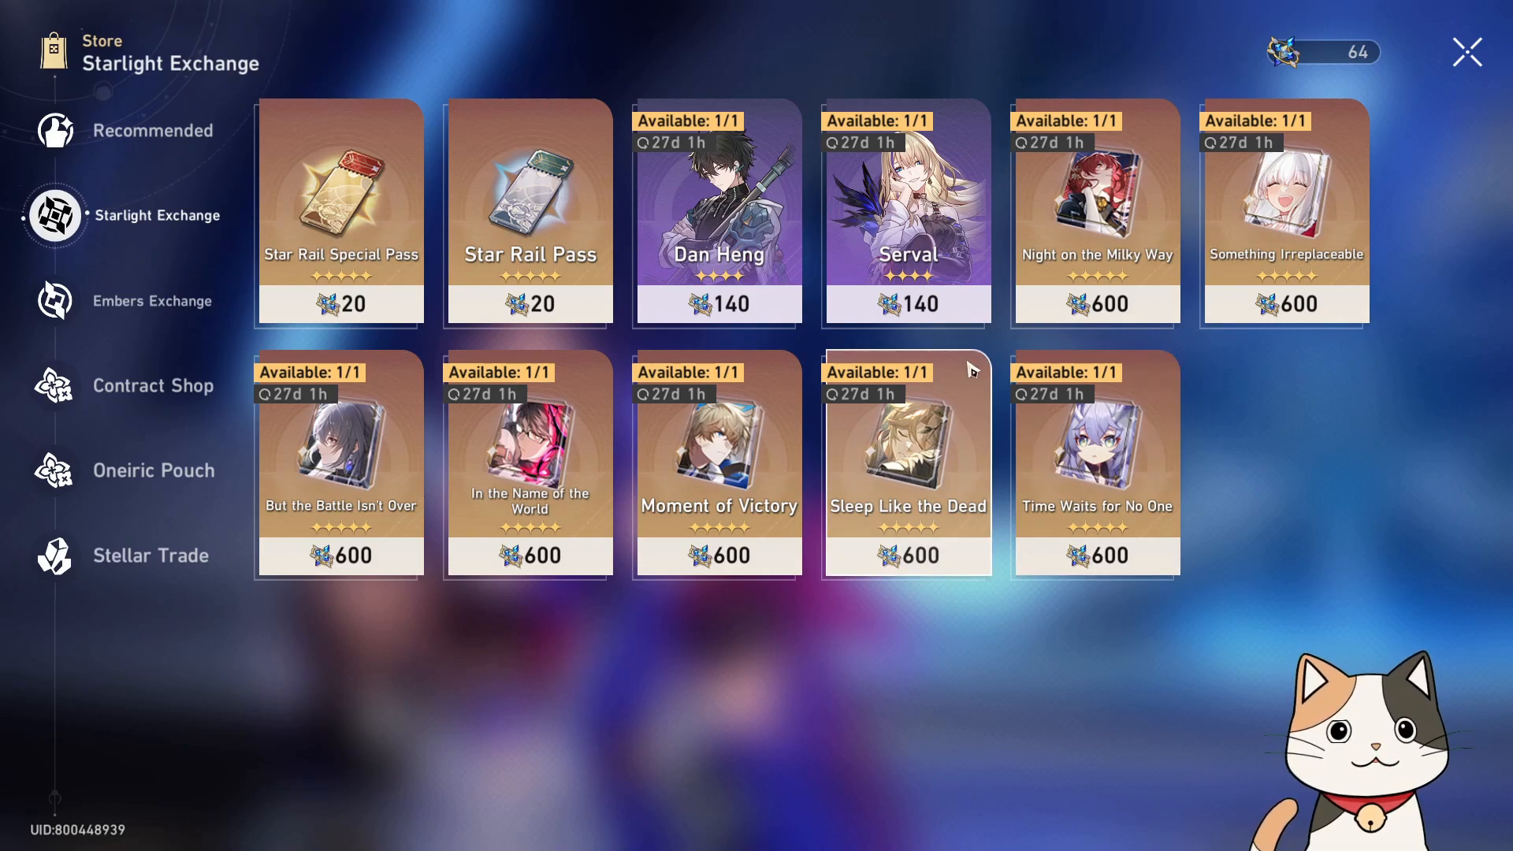
# Open the Undying Starlight info popup showing Warp as its source and 64 owned
pyautogui.click(1284, 52)
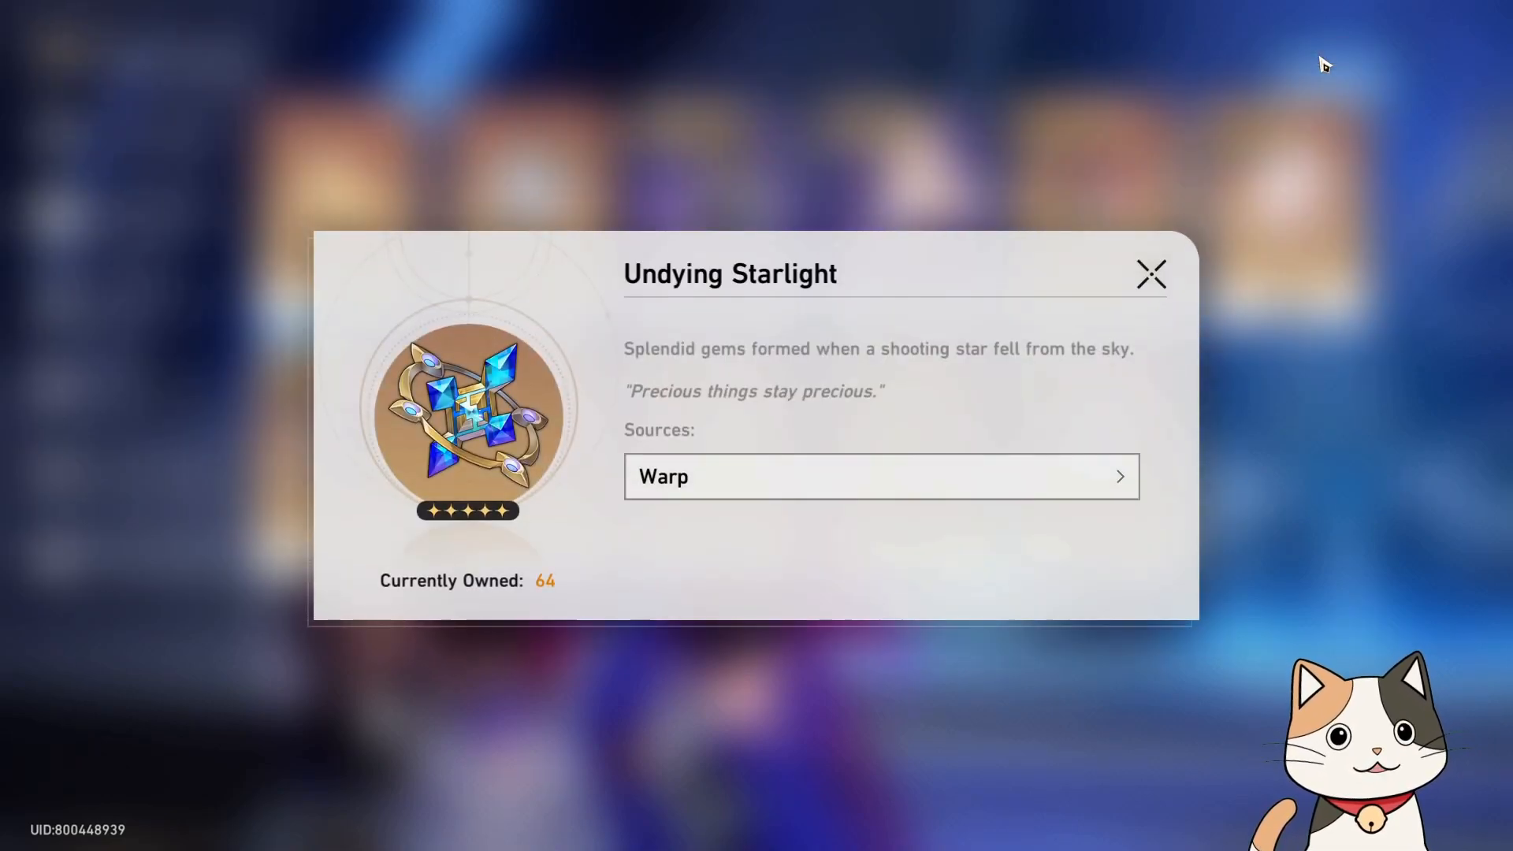
pyautogui.moveTo(1312, 176)
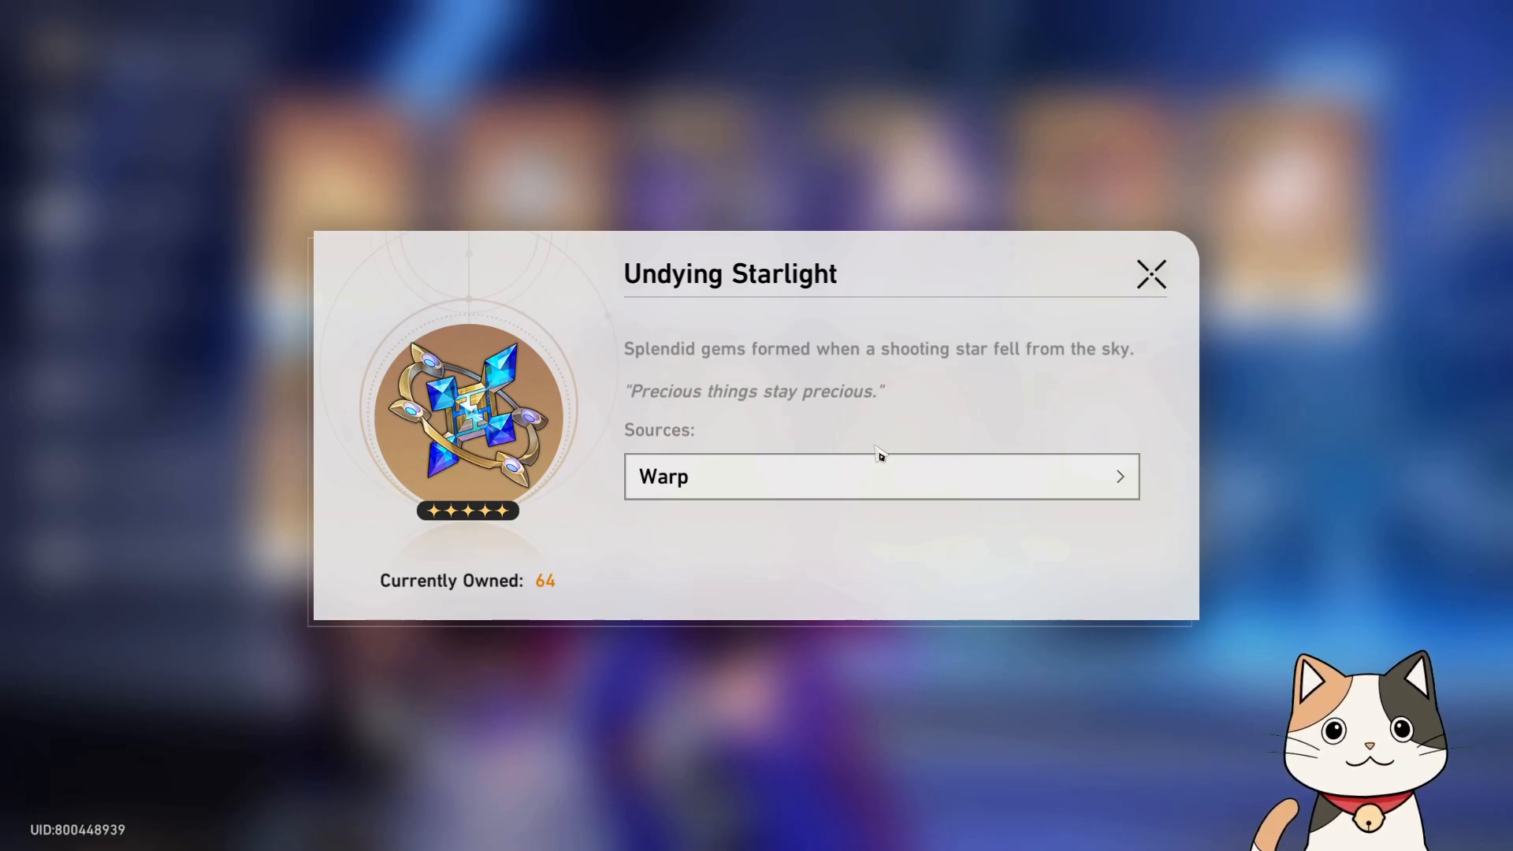
pyautogui.moveTo(792, 413)
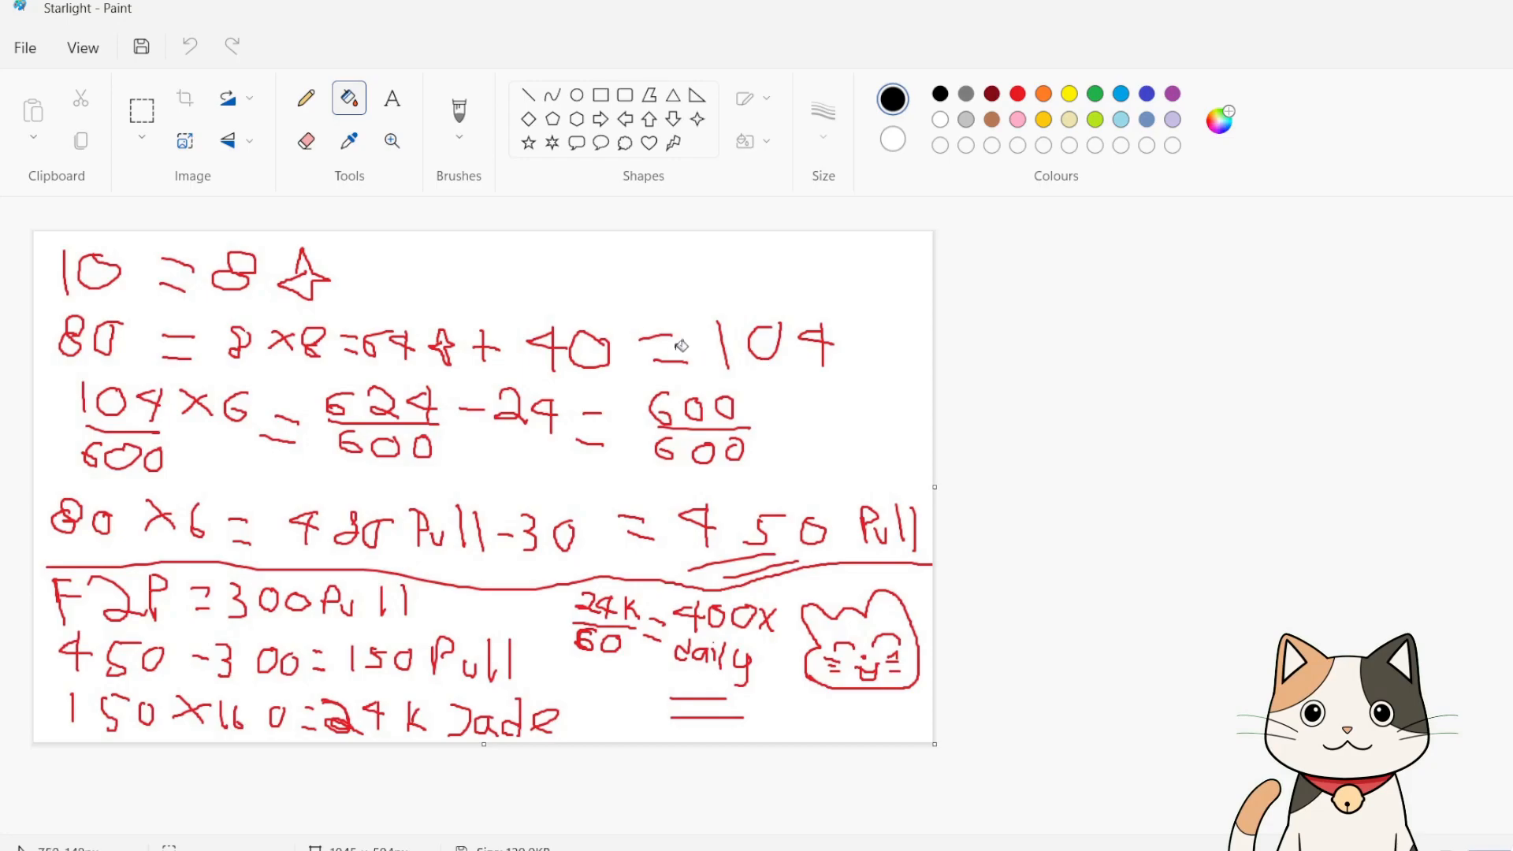
pyautogui.moveTo(433, 276)
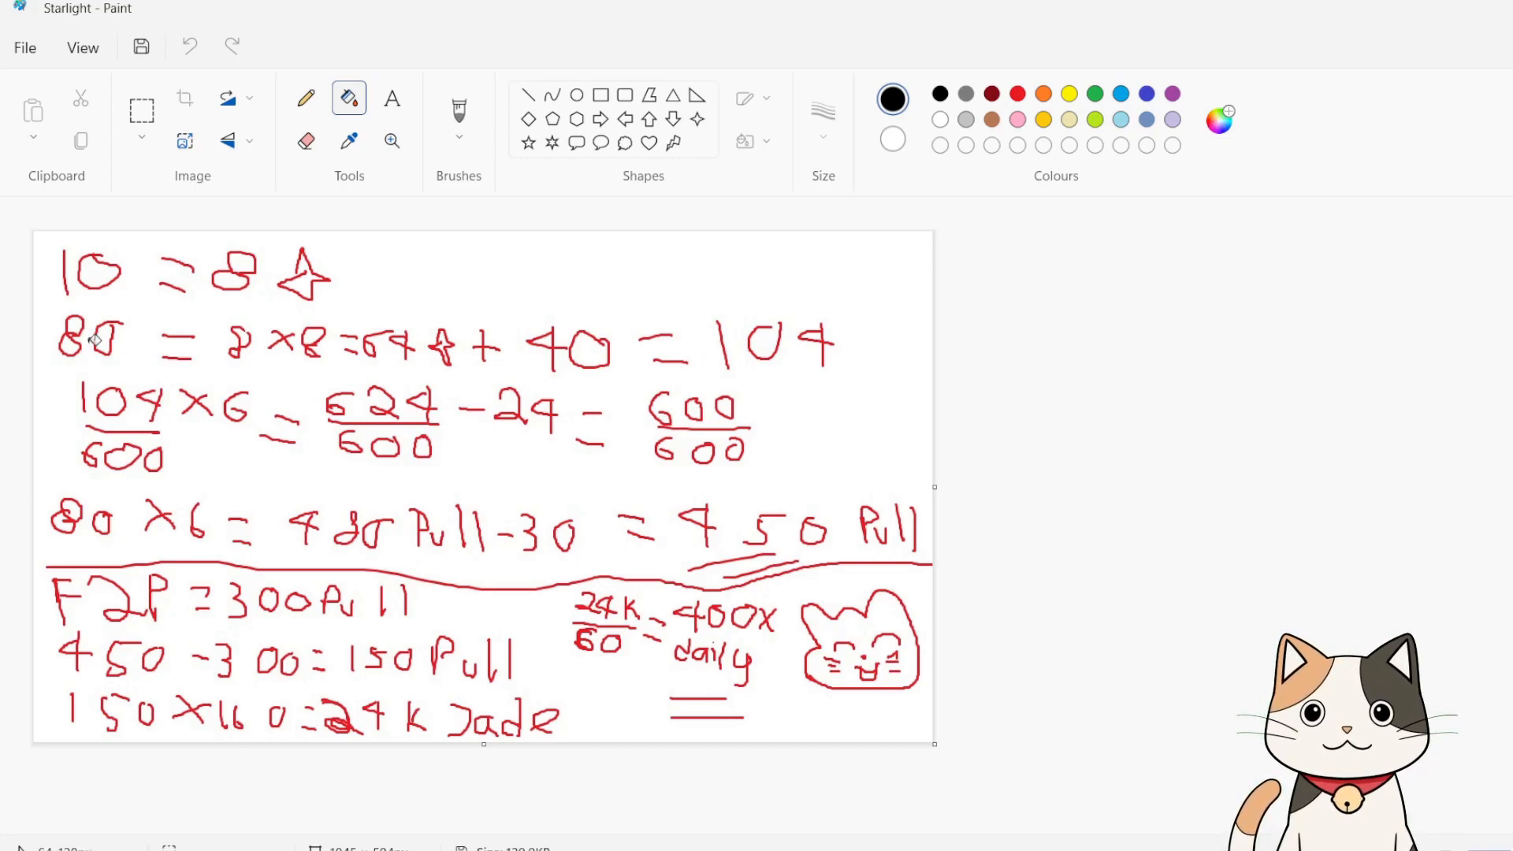
pyautogui.moveTo(319, 361)
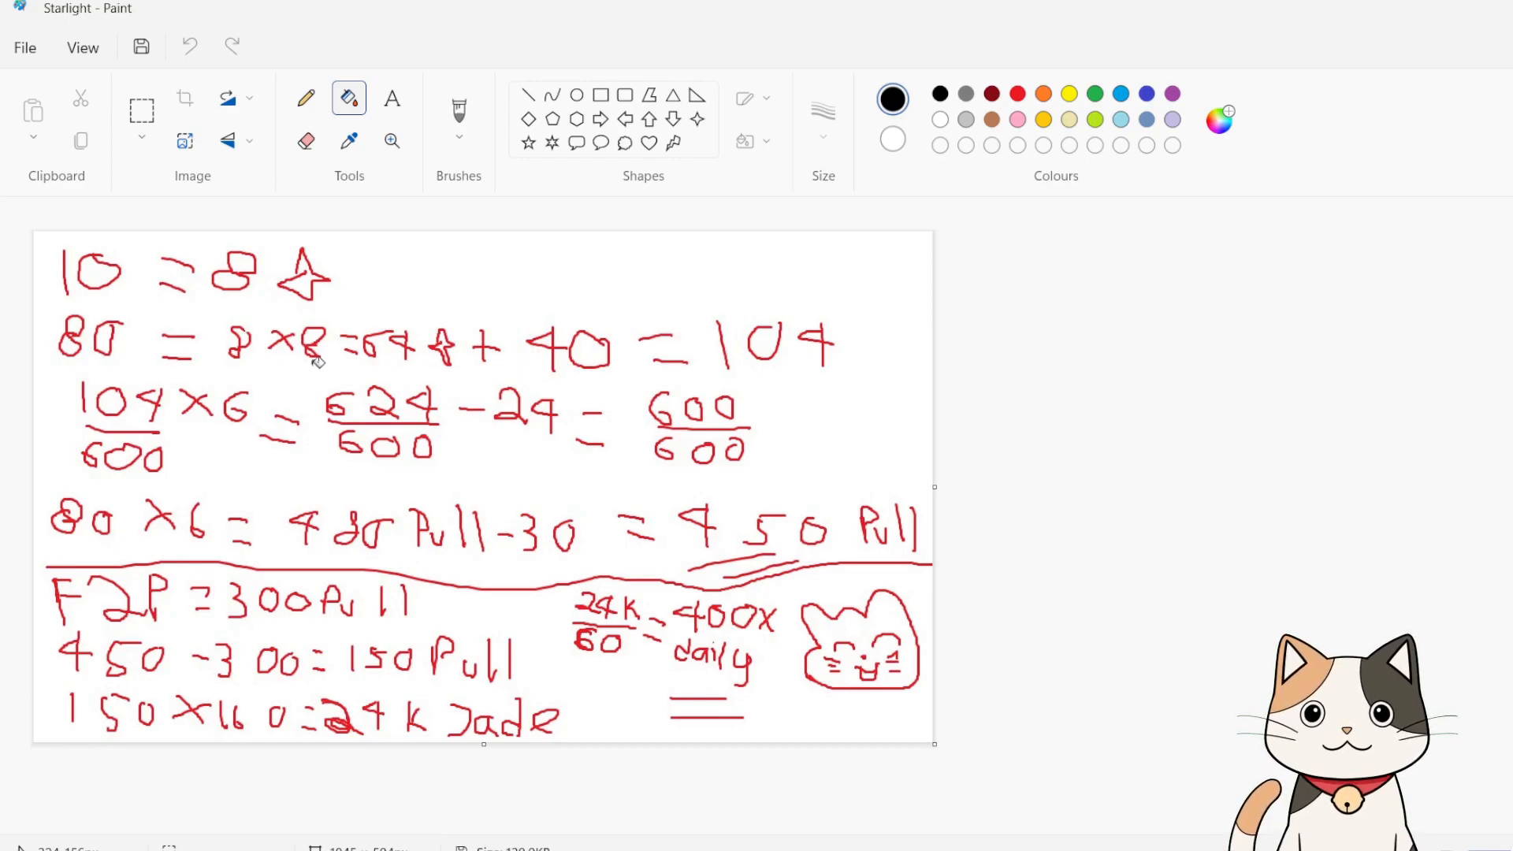
pyautogui.moveTo(528, 344)
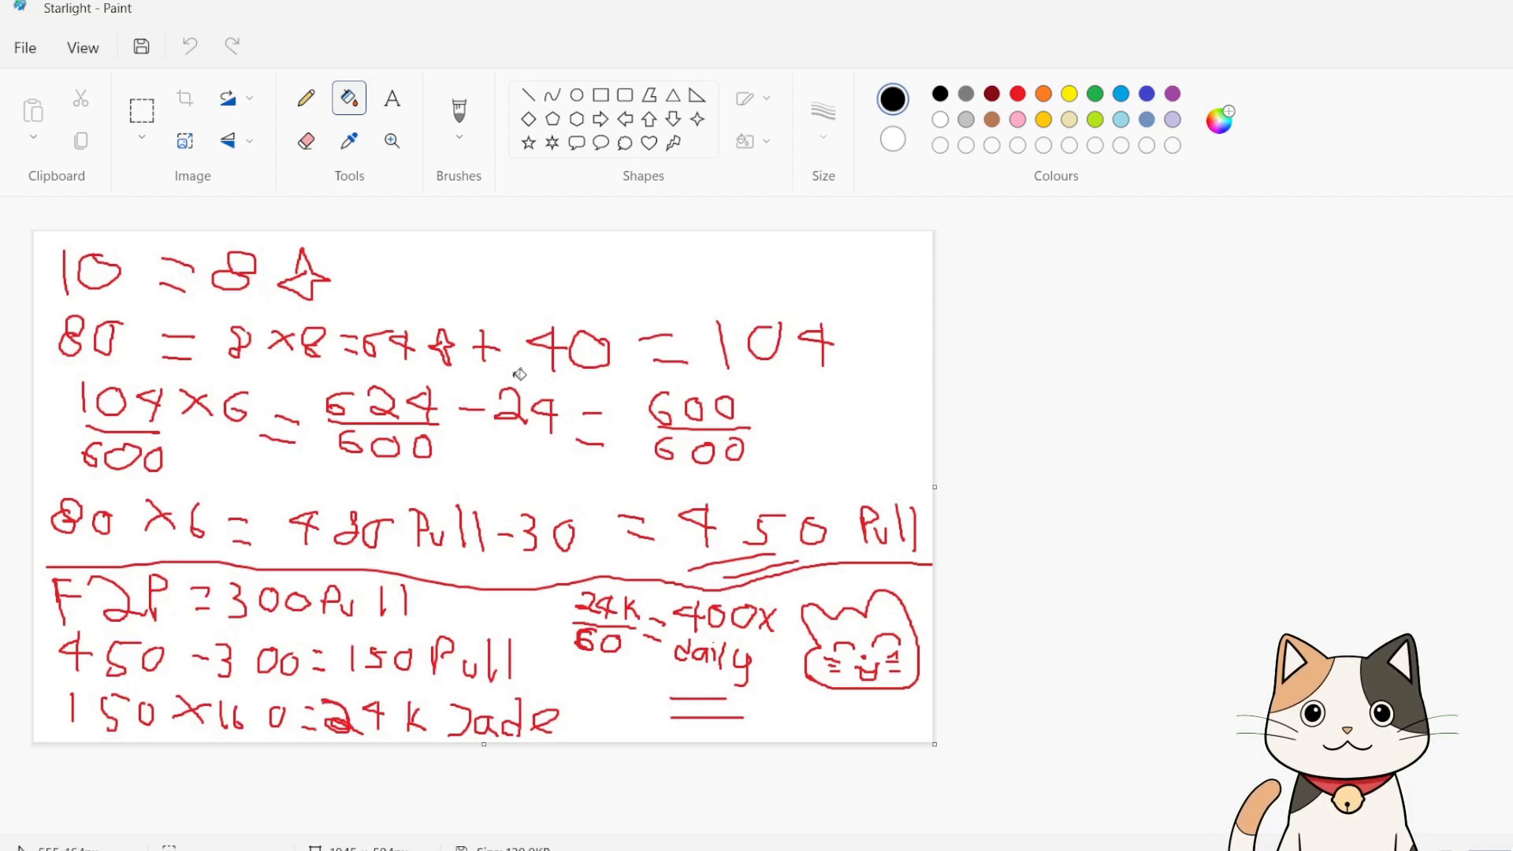
pyautogui.moveTo(726, 355)
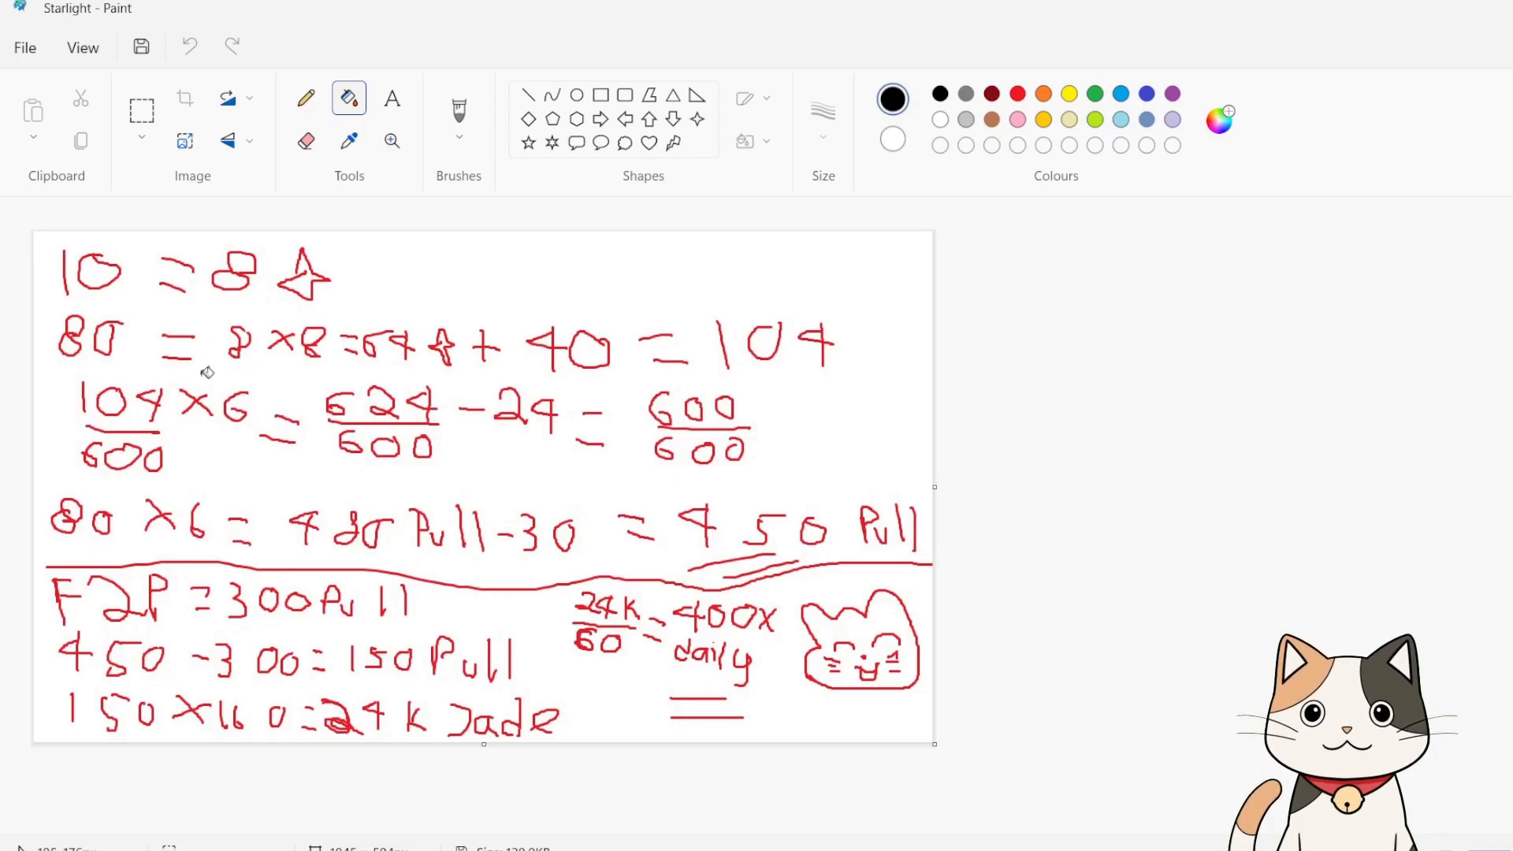
pyautogui.moveTo(202, 395)
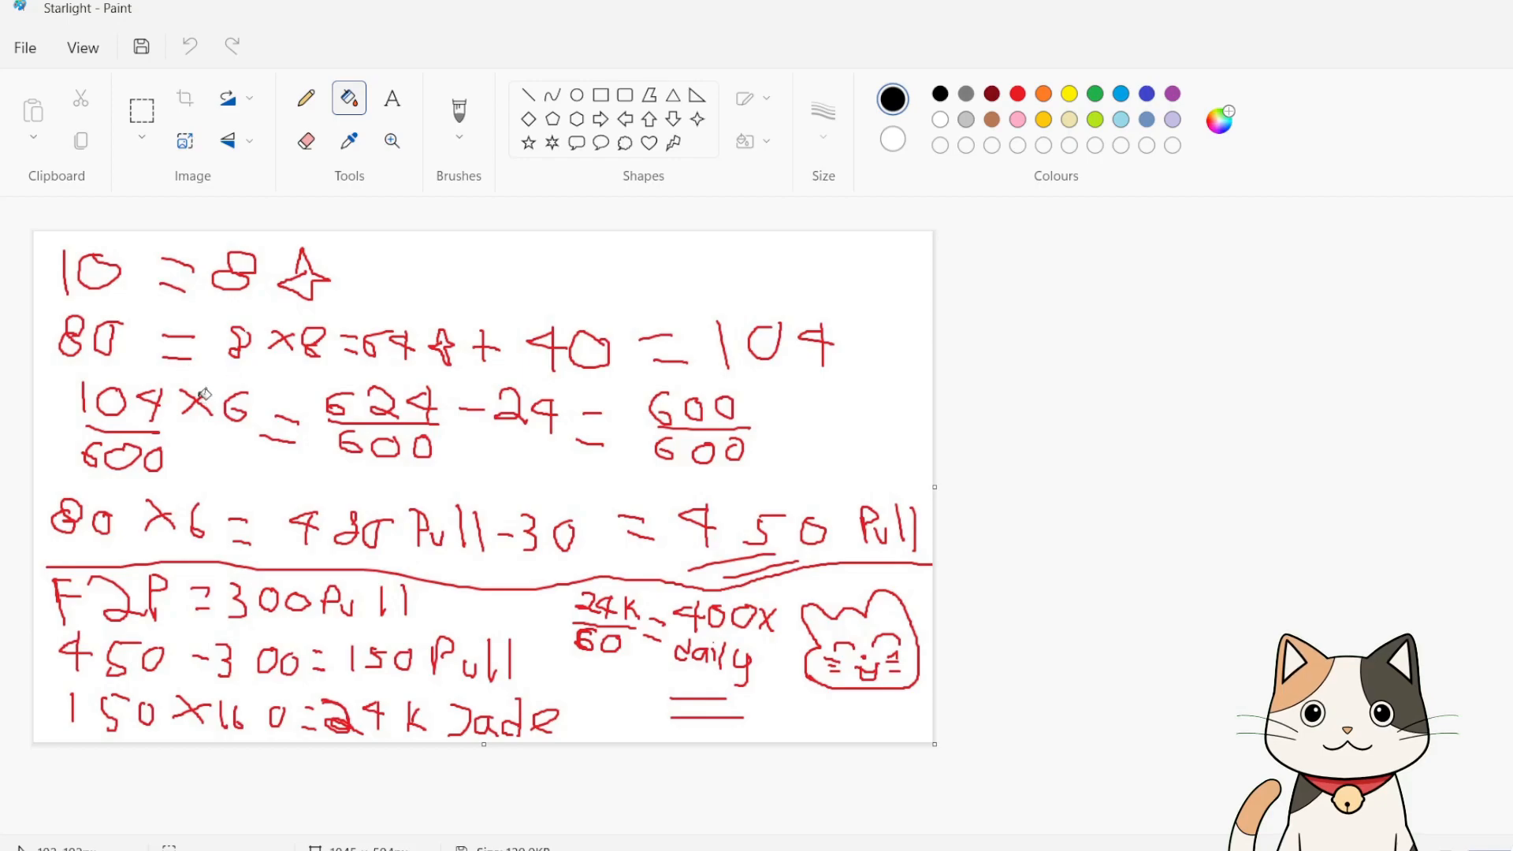
pyautogui.moveTo(203, 405)
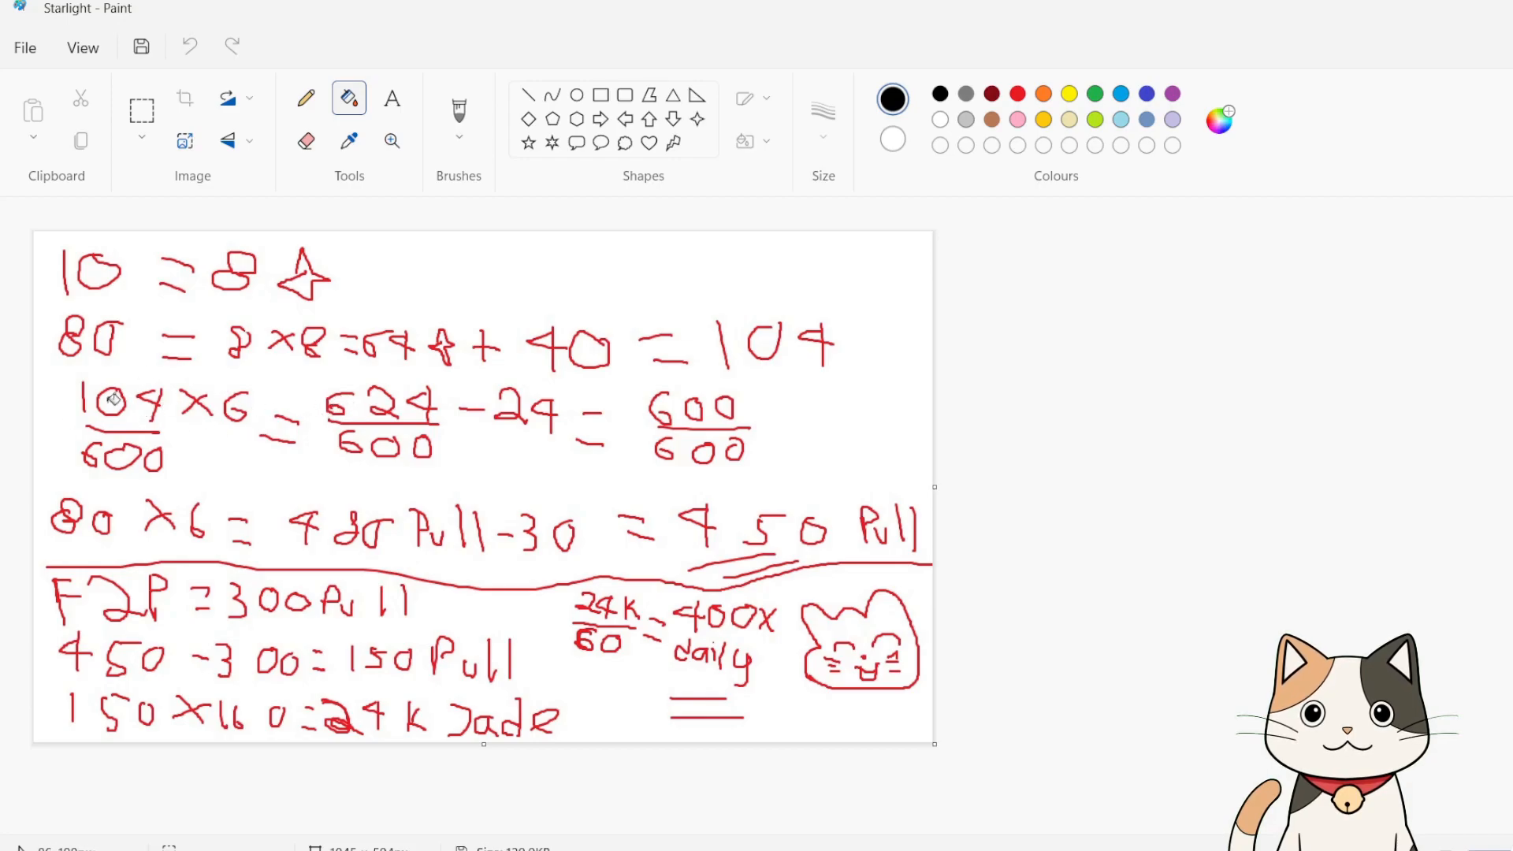
pyautogui.moveTo(331, 405)
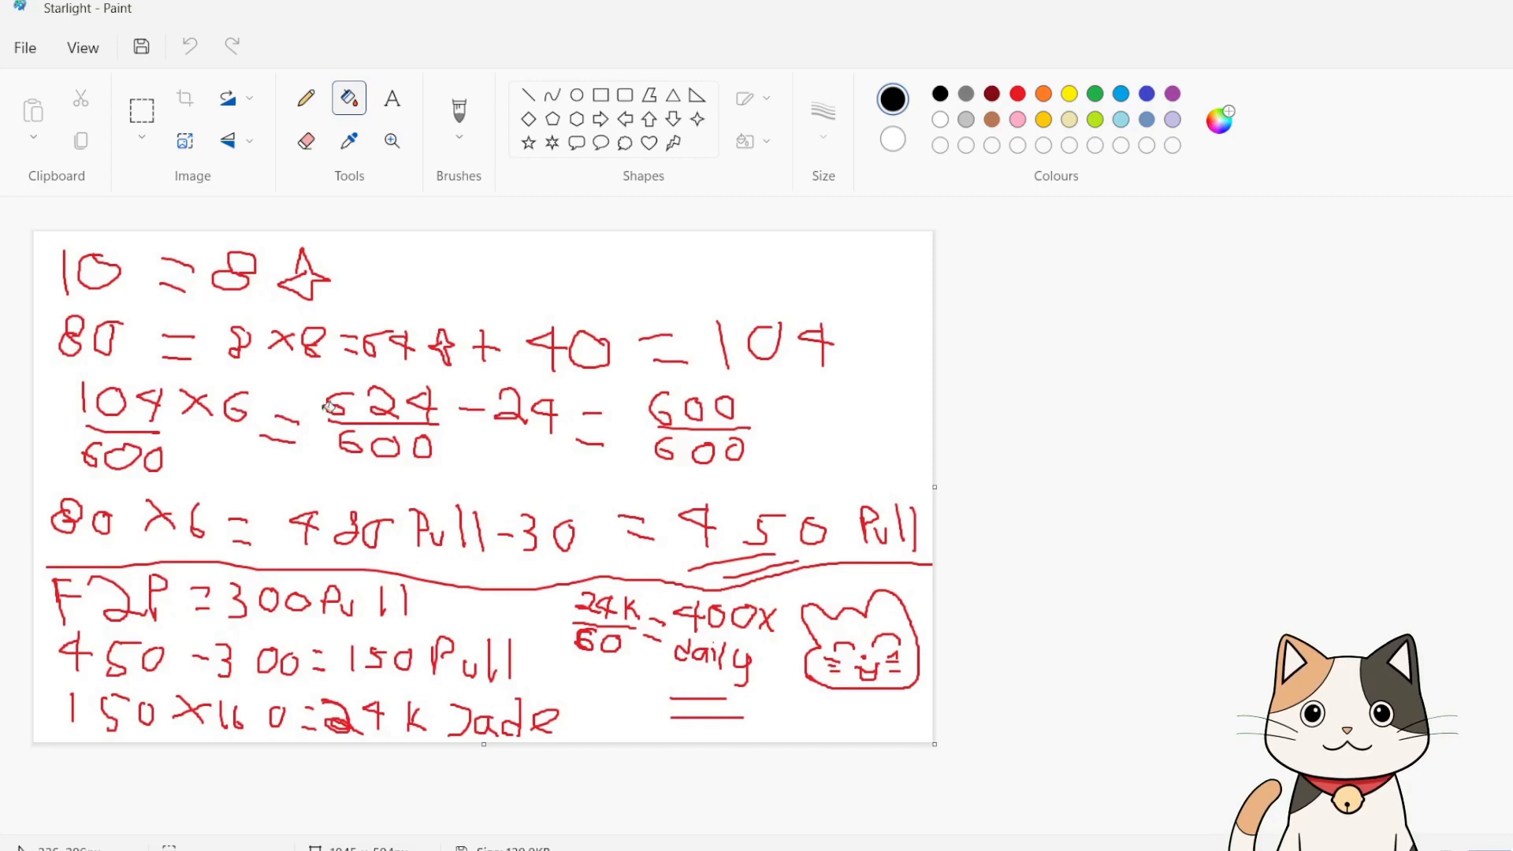
pyautogui.moveTo(434, 401)
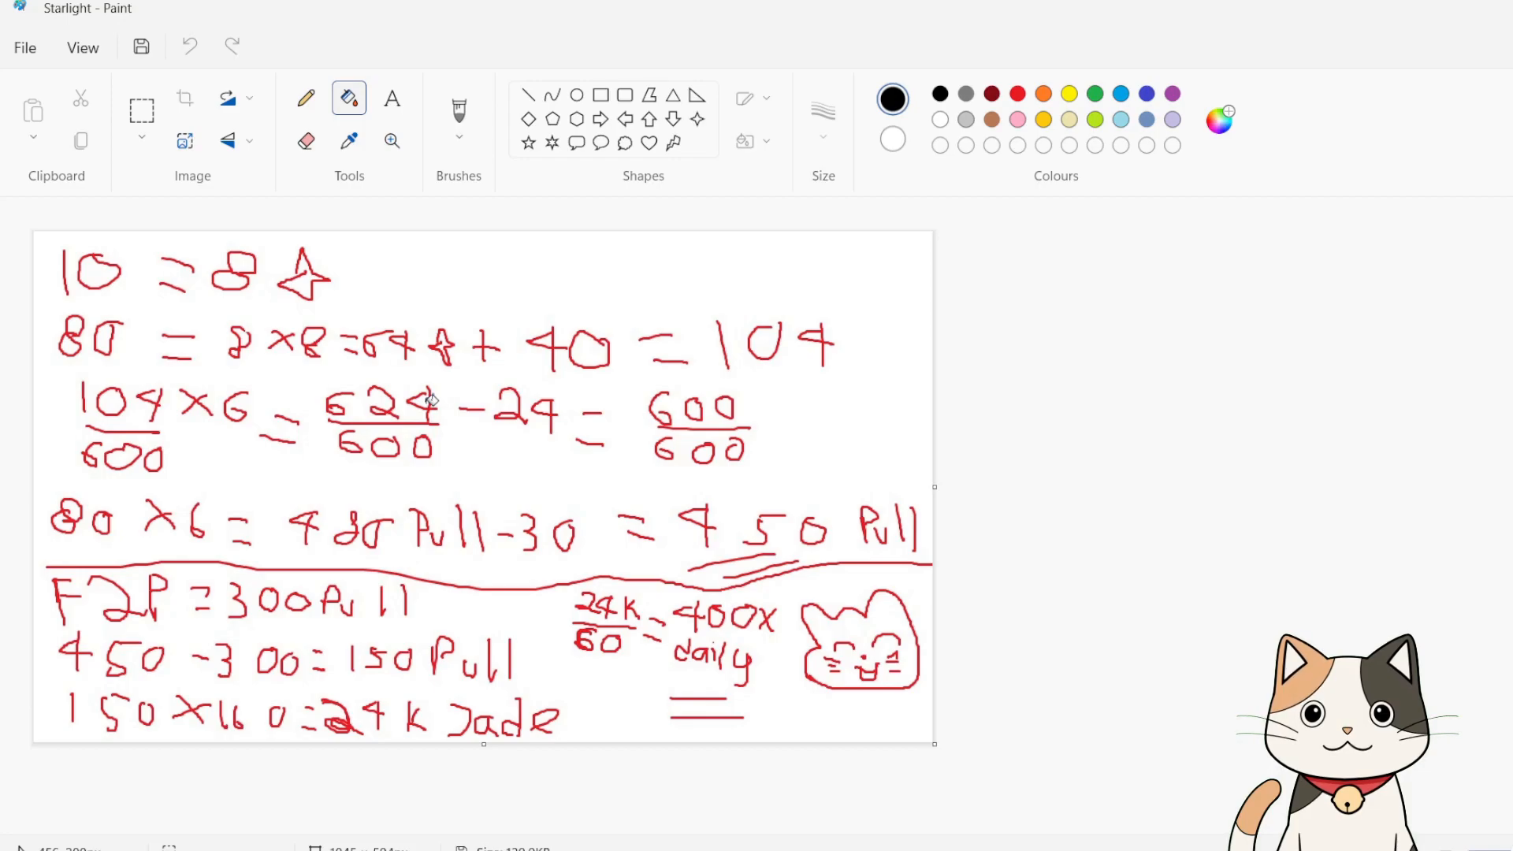
pyautogui.moveTo(558, 415)
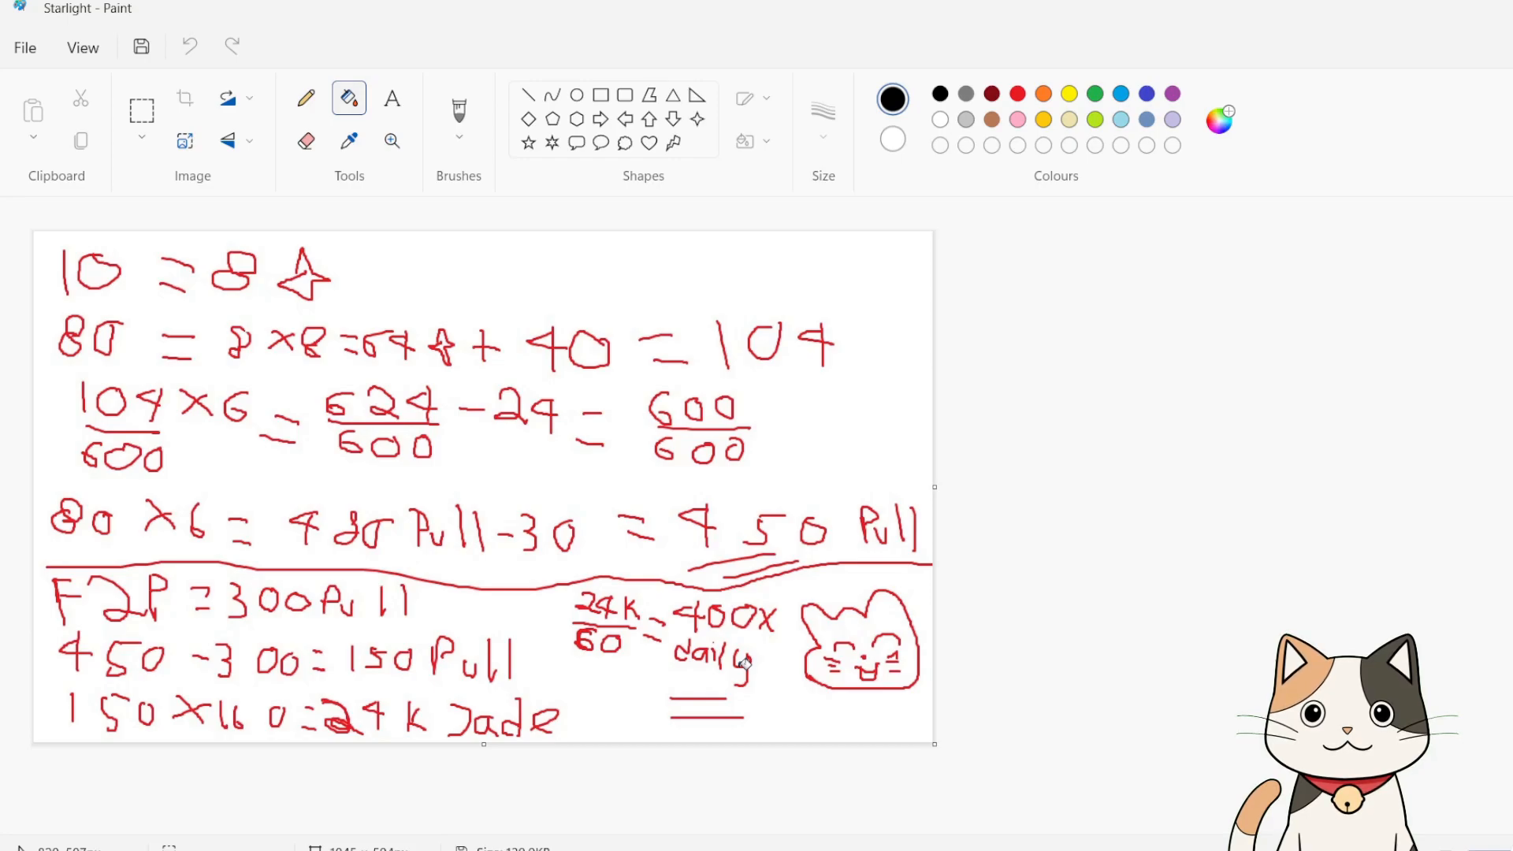
pyautogui.moveTo(762, 723)
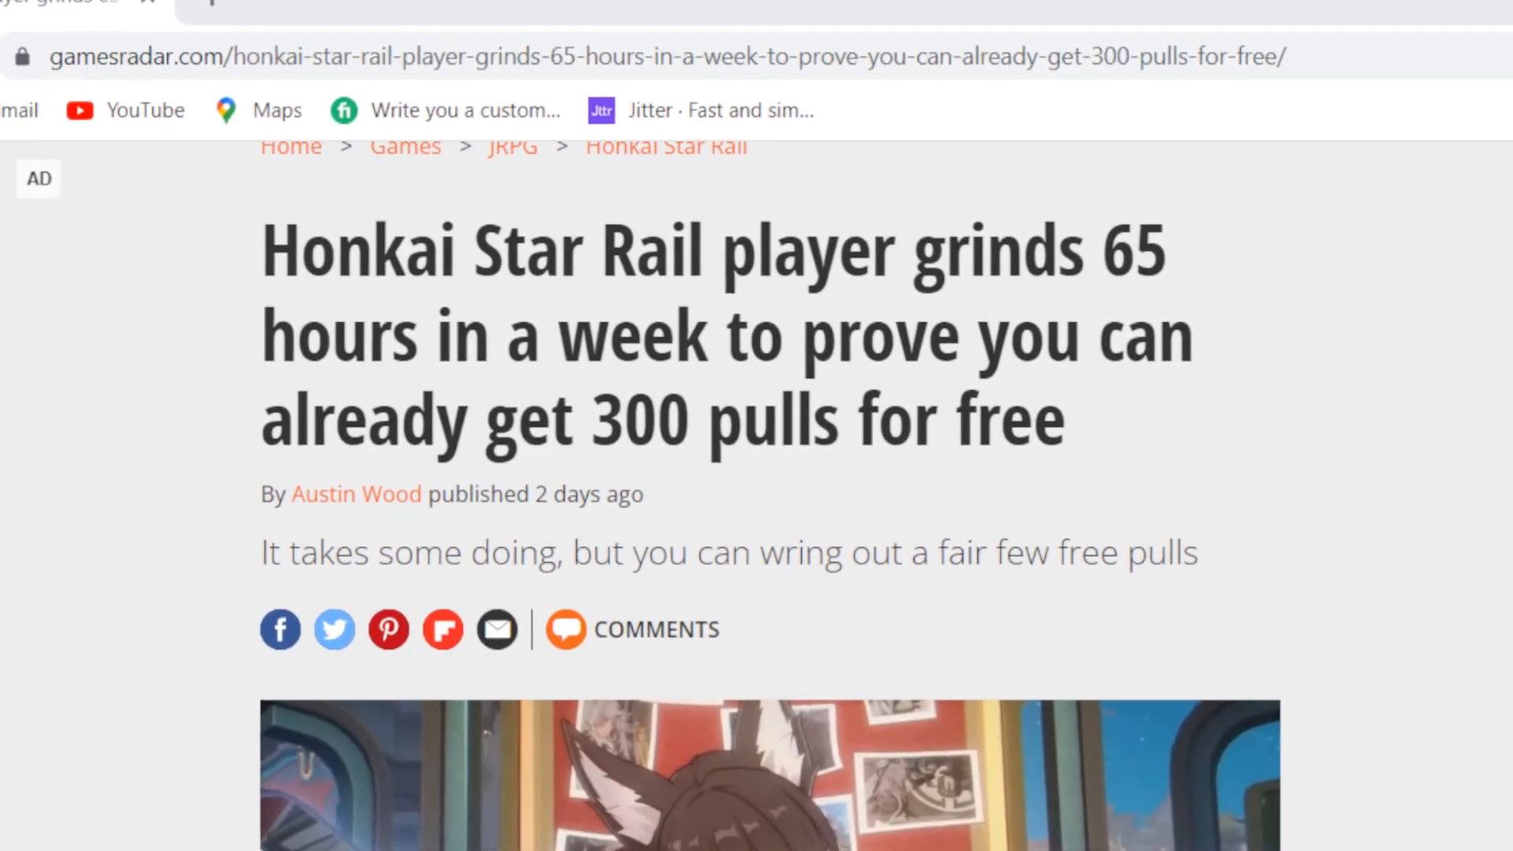
pyautogui.scroll(-3)
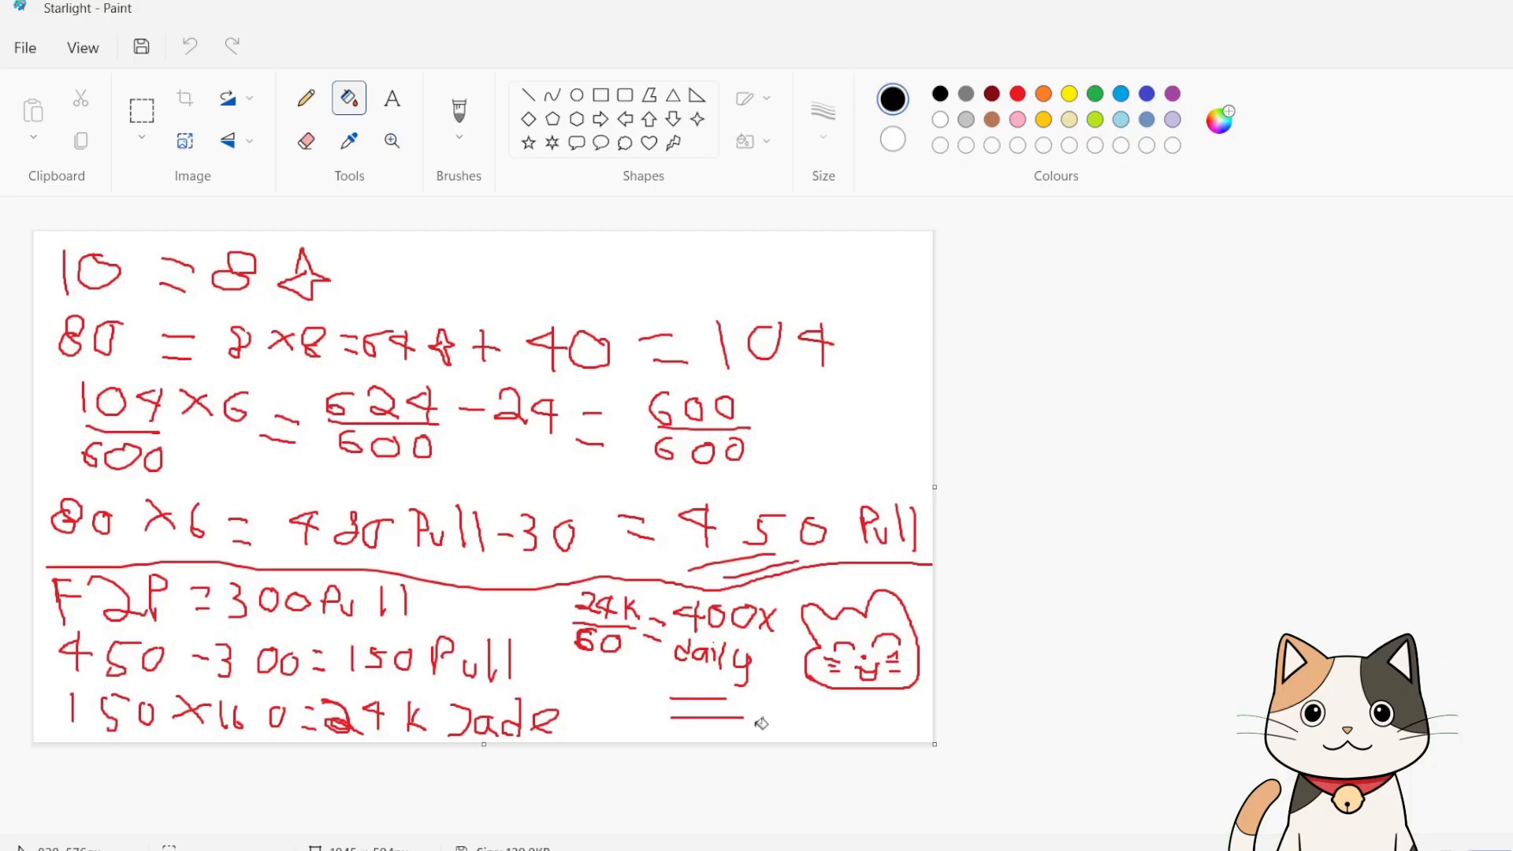
pyautogui.moveTo(405, 767)
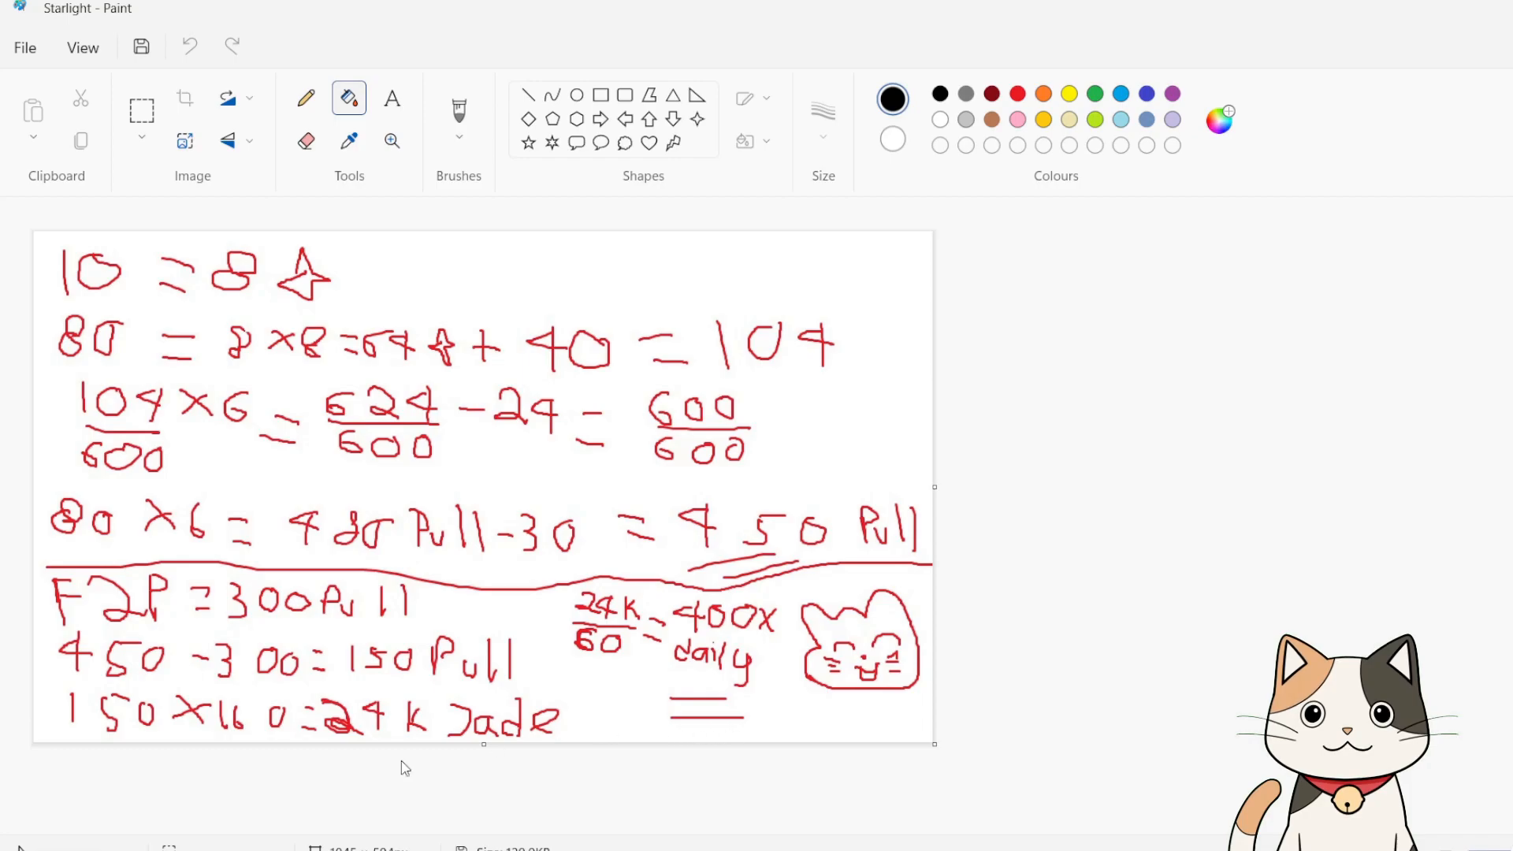
pyautogui.moveTo(203, 663)
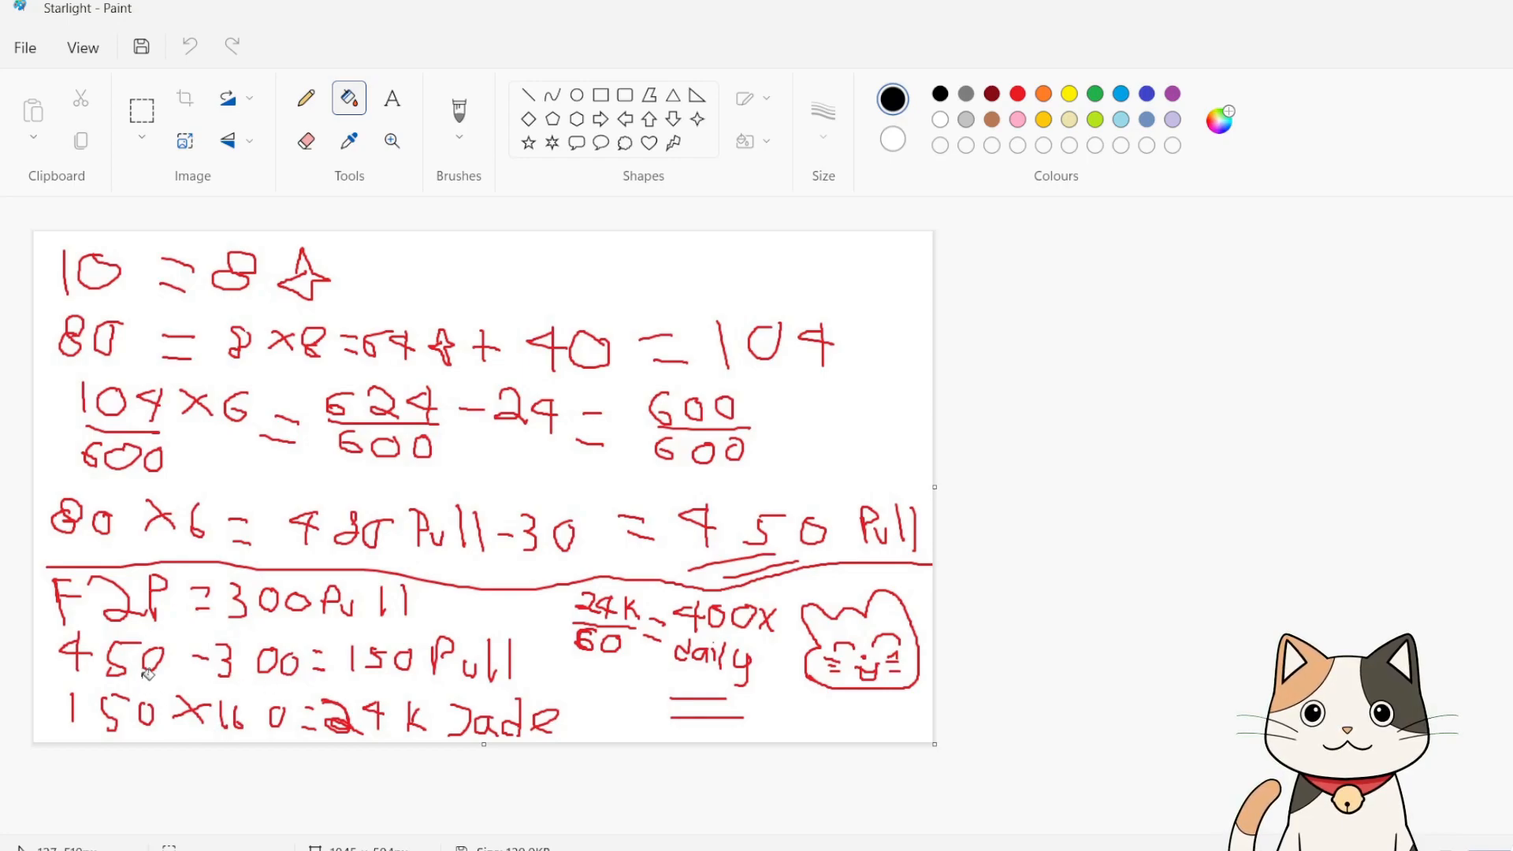
pyautogui.moveTo(212, 646)
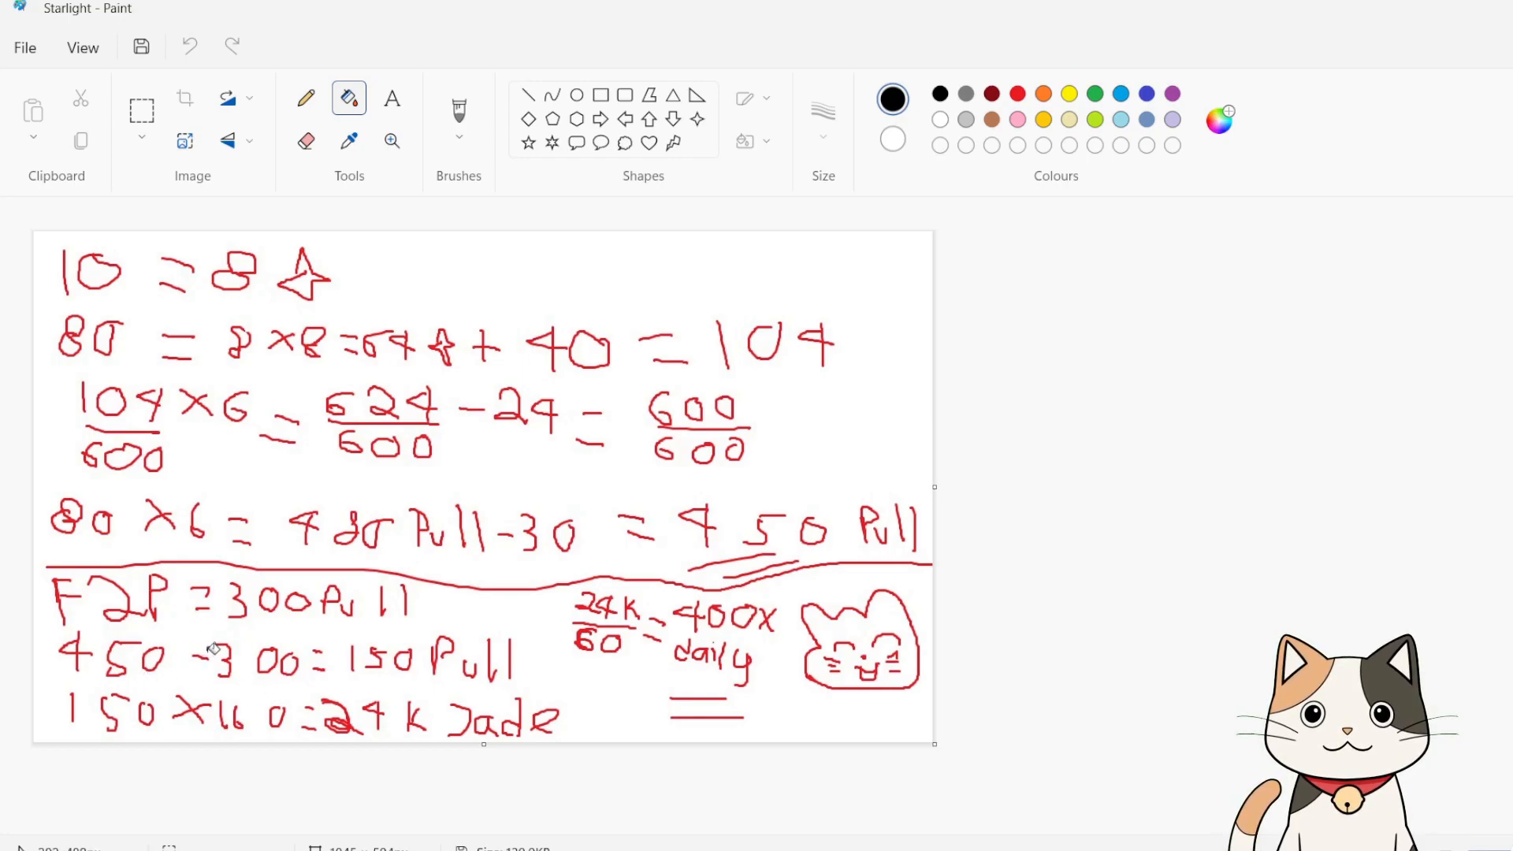